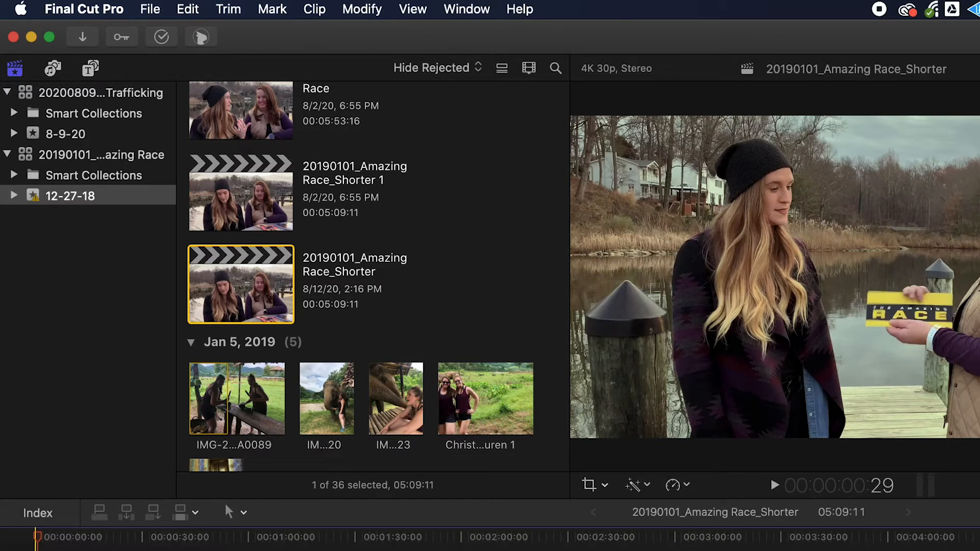
- Open the caption import window via File > Import > Captions
left_click(150, 9)
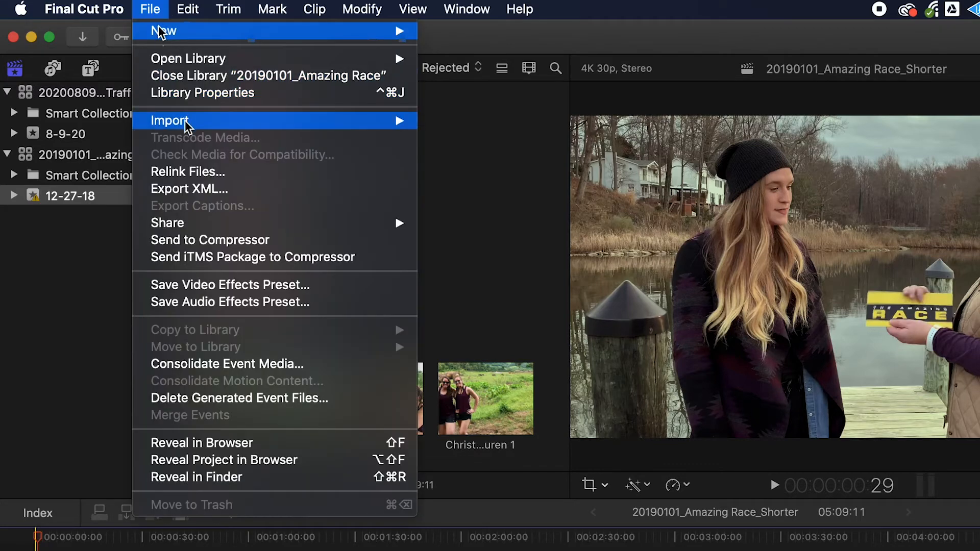
left_click(170, 120)
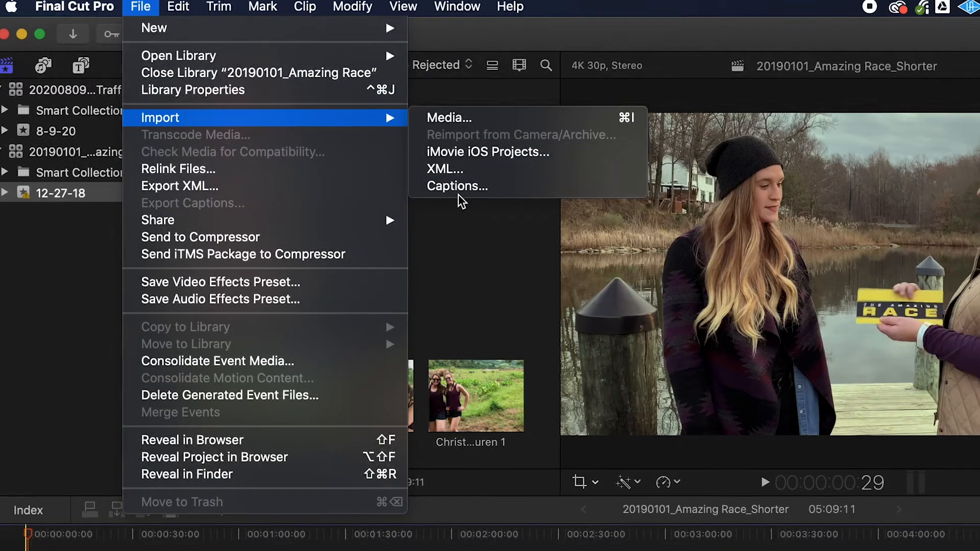
left_click(457, 186)
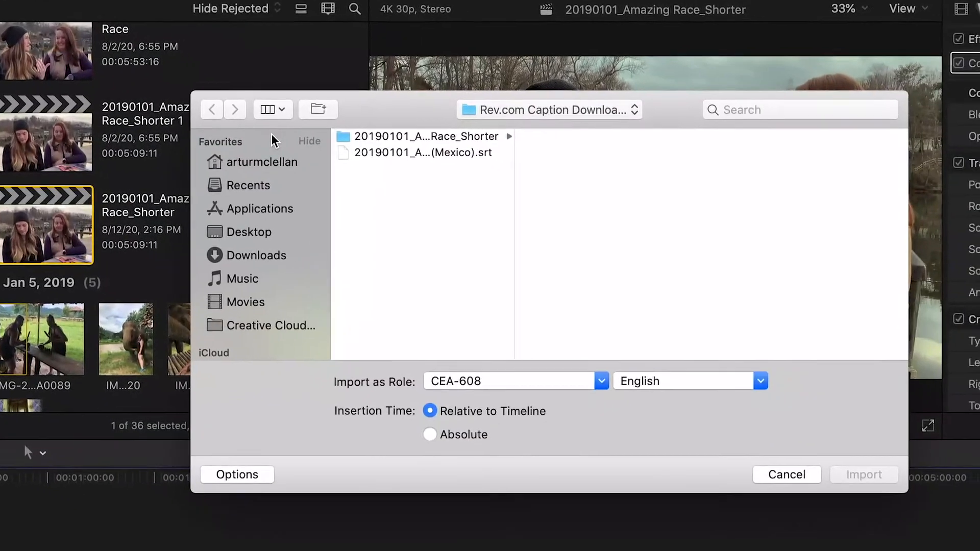
- Open the Race_Shorter folder, compare the SCC and SRT files, and select the SRT (English)
left_click(424, 136)
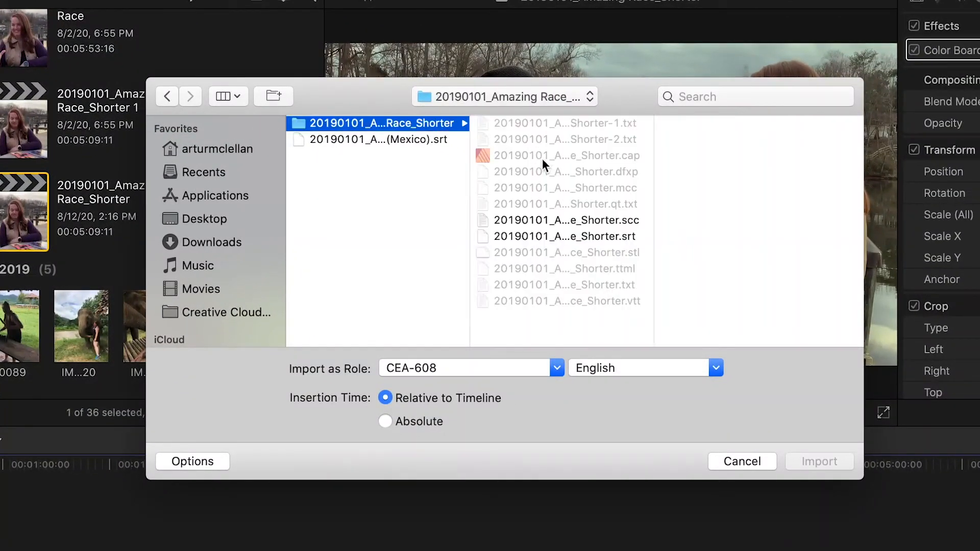
left_click(566, 220)
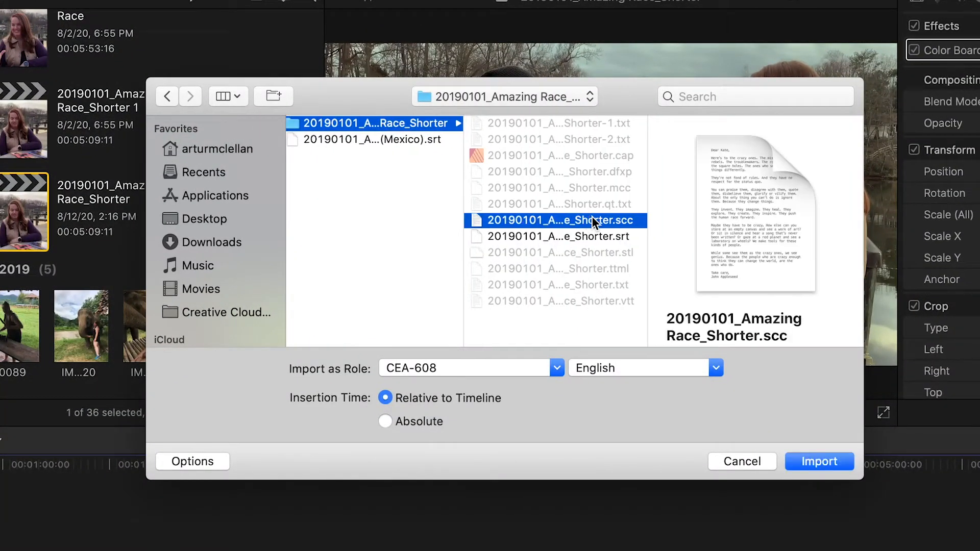
mouse_move(594, 240)
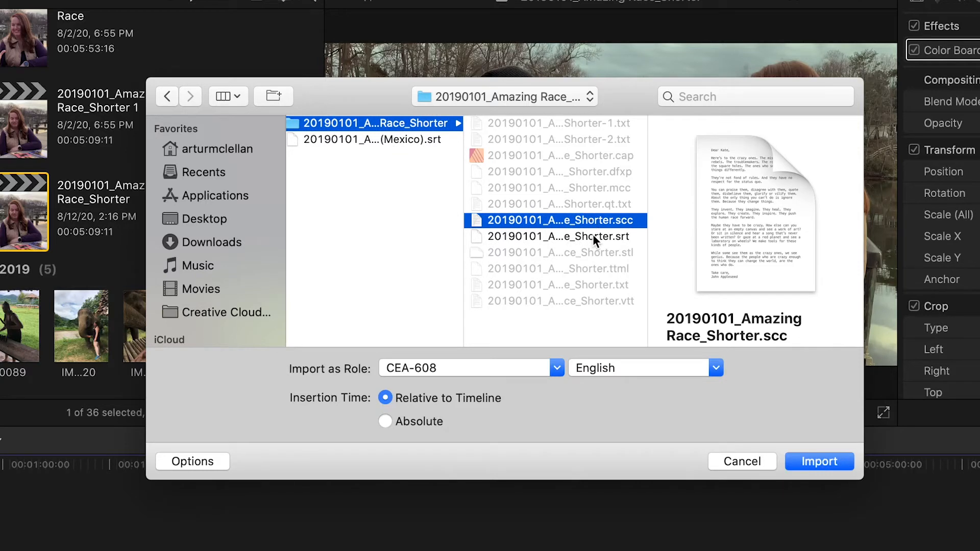
left_click(570, 236)
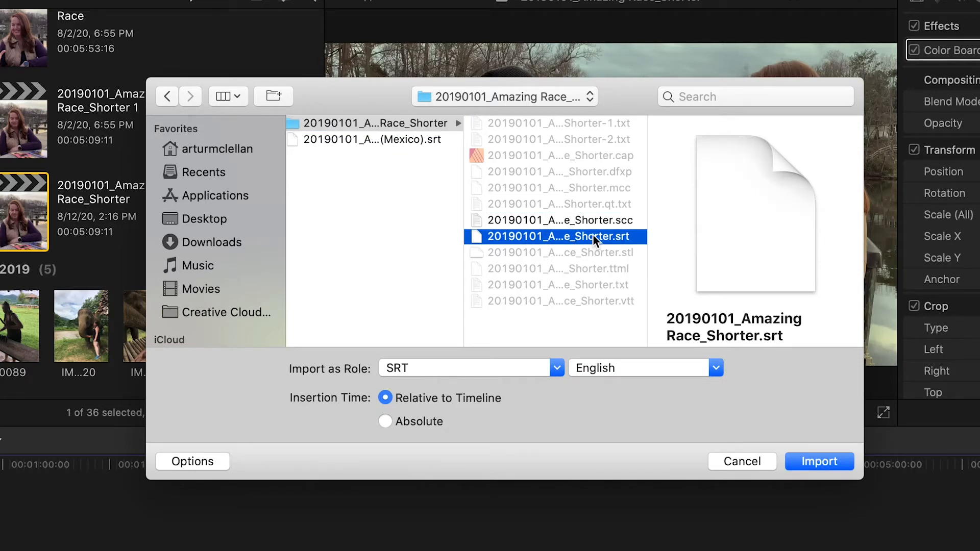
mouse_move(581, 265)
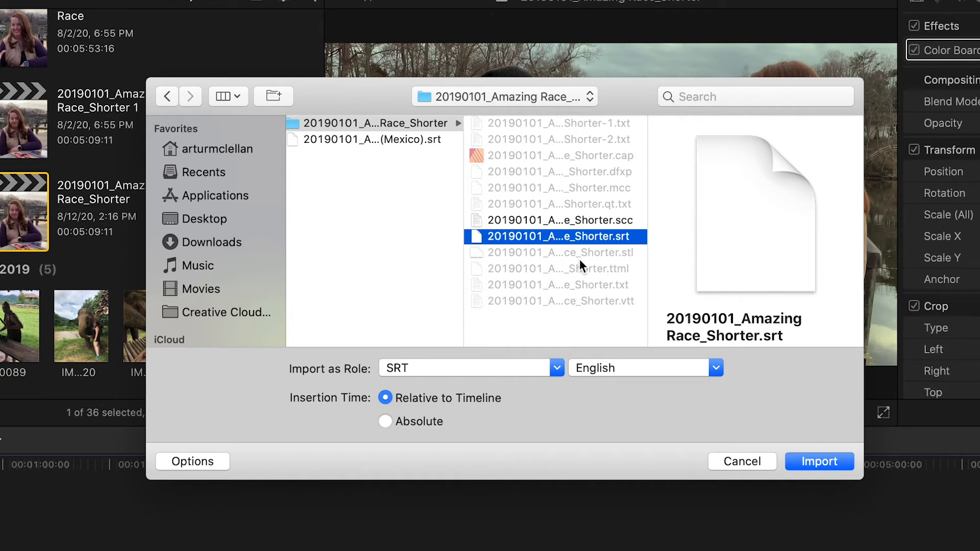
left_click(555, 220)
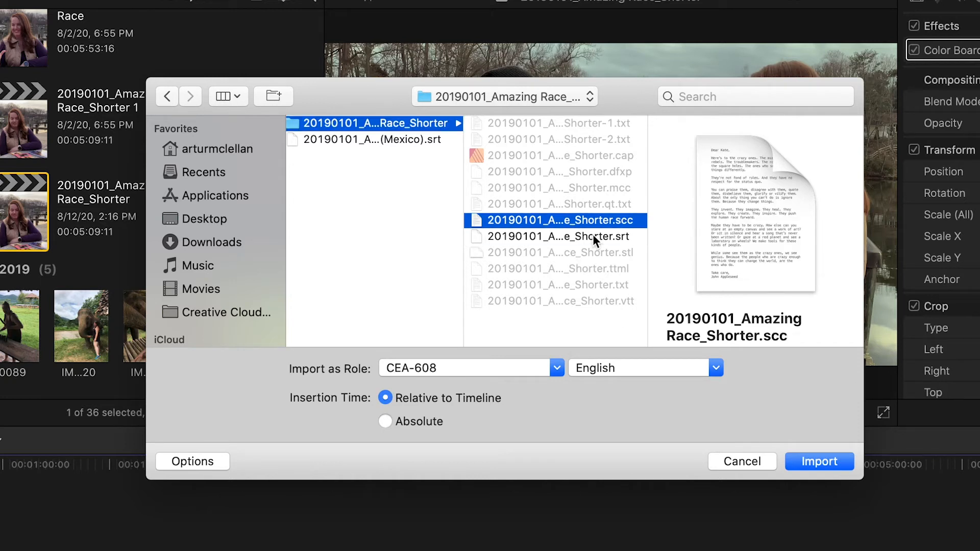
left_click(559, 237)
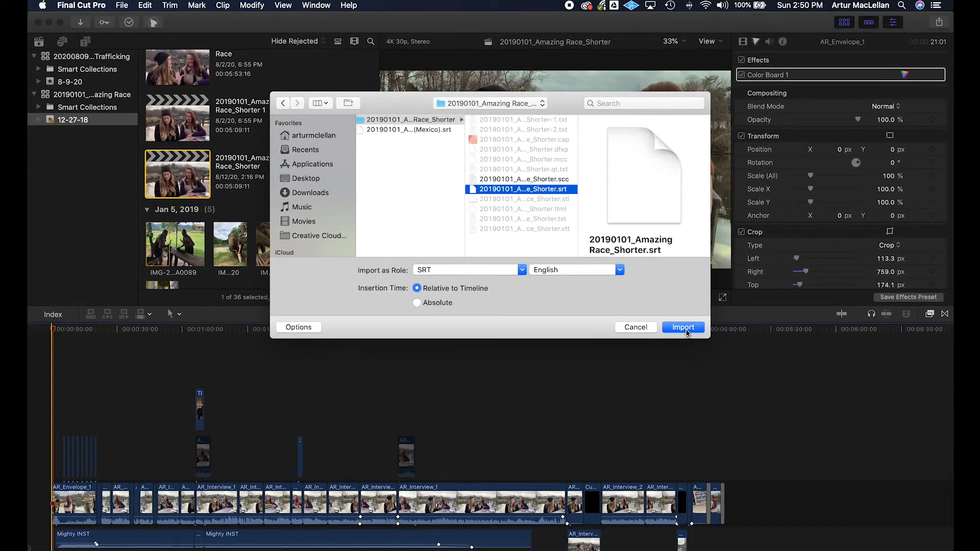
- Import the English SRT captions onto the timeline
left_click(683, 328)
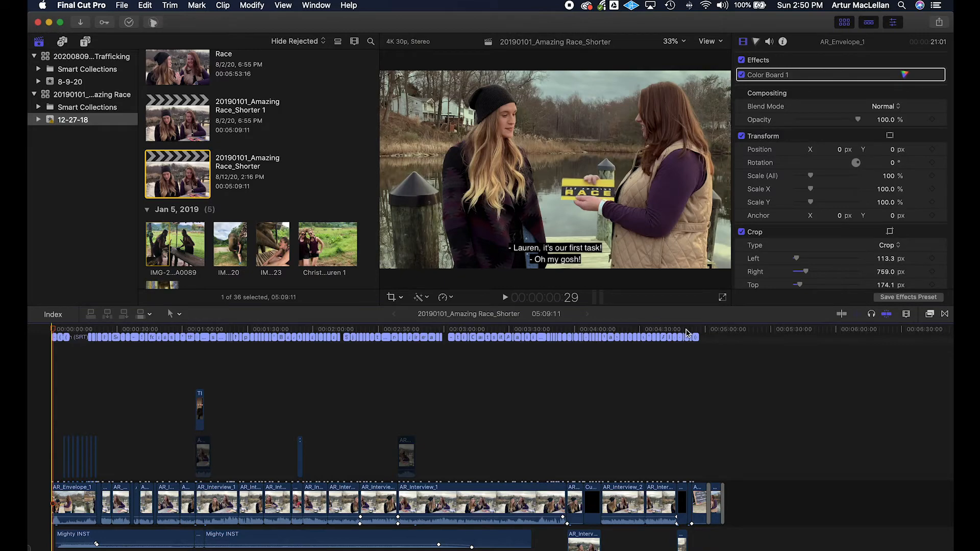
mouse_move(689, 361)
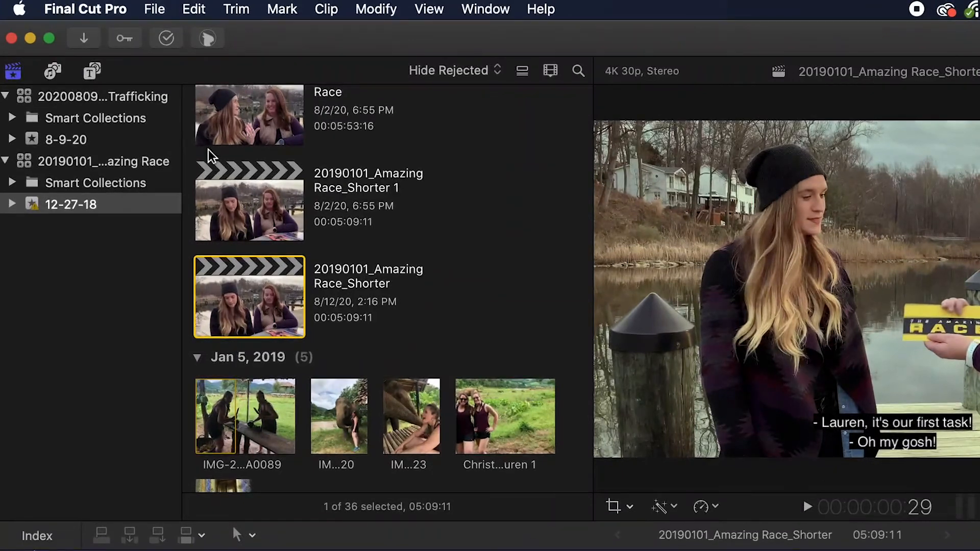
- Import the (Mexico).srt file as a Spanish (Mexico) subtitle track
left_click(154, 9)
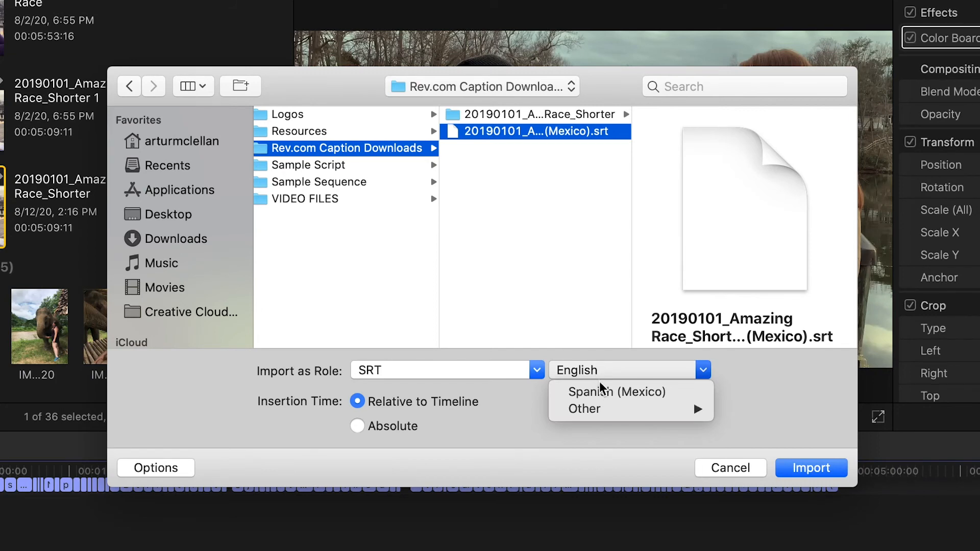
left_click(617, 392)
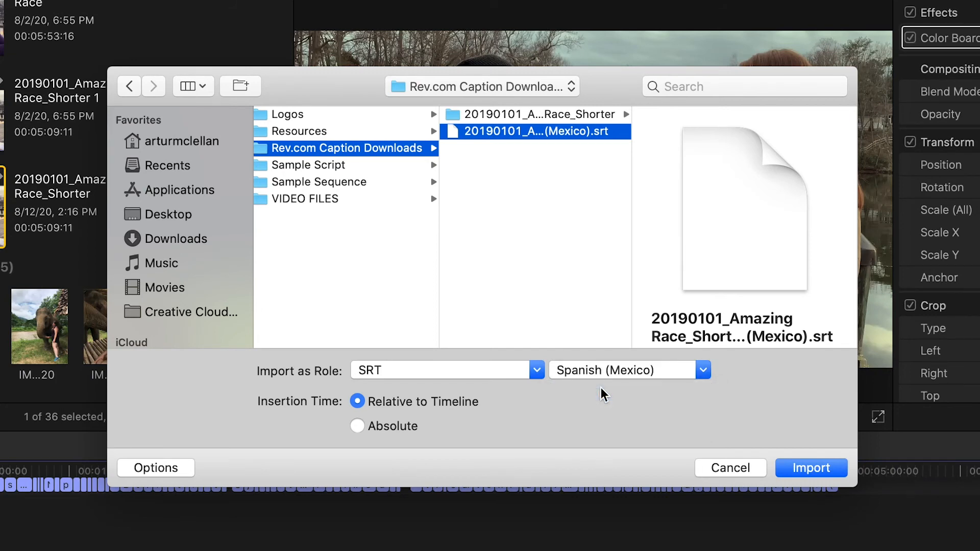
left_click(812, 467)
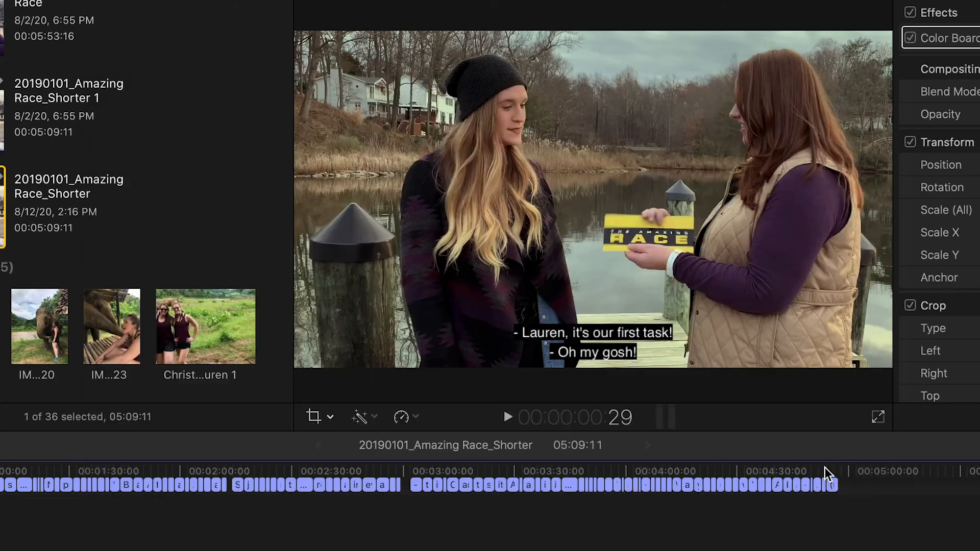